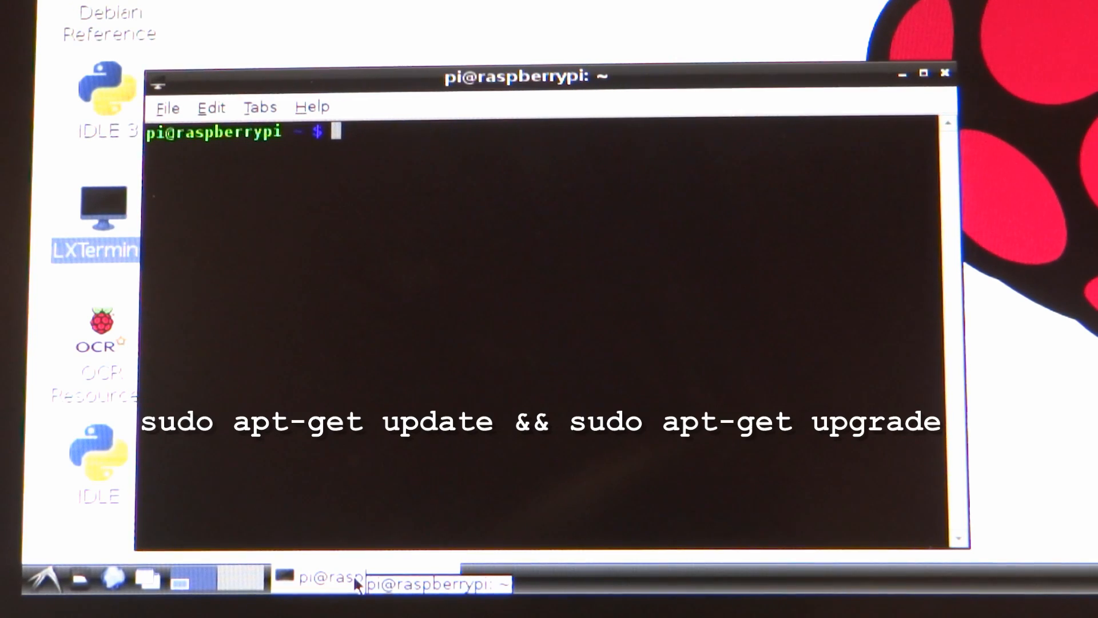
Step: Type 'sudo apt-get update && sudo apt-get upgrade', then cancel it with Ctrl+C
text(sudo apt-)
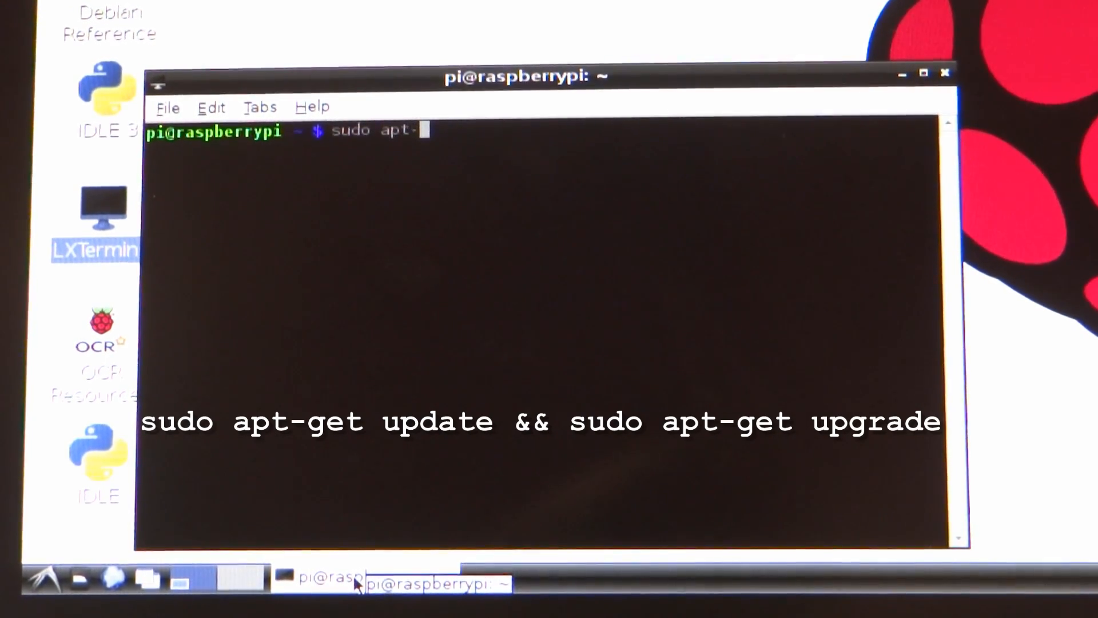
text(get)
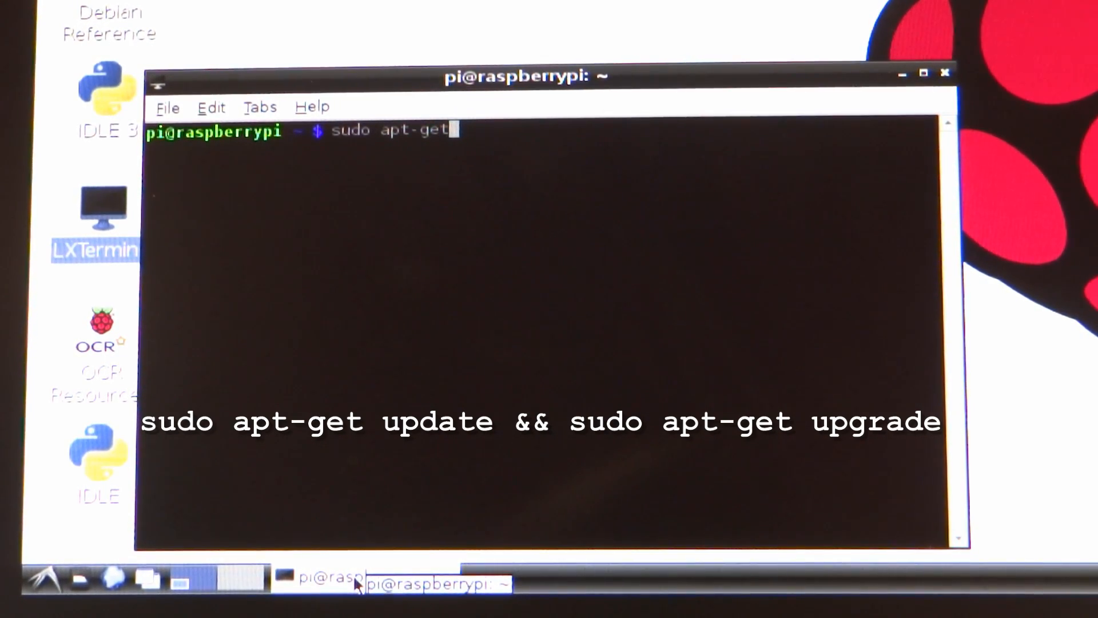
text(update)
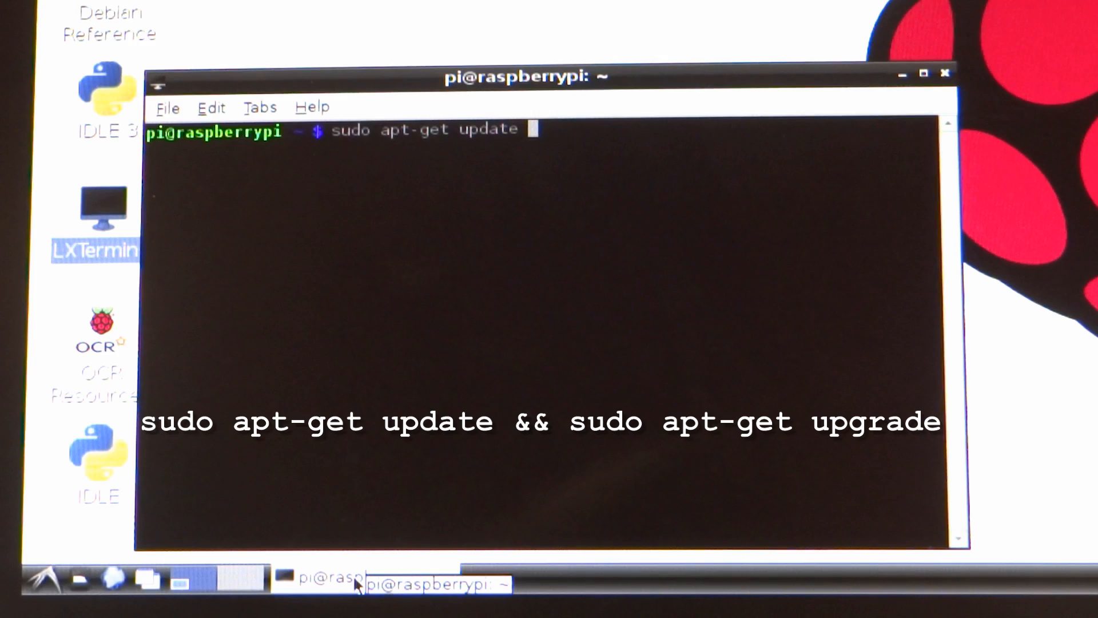
text(&&)
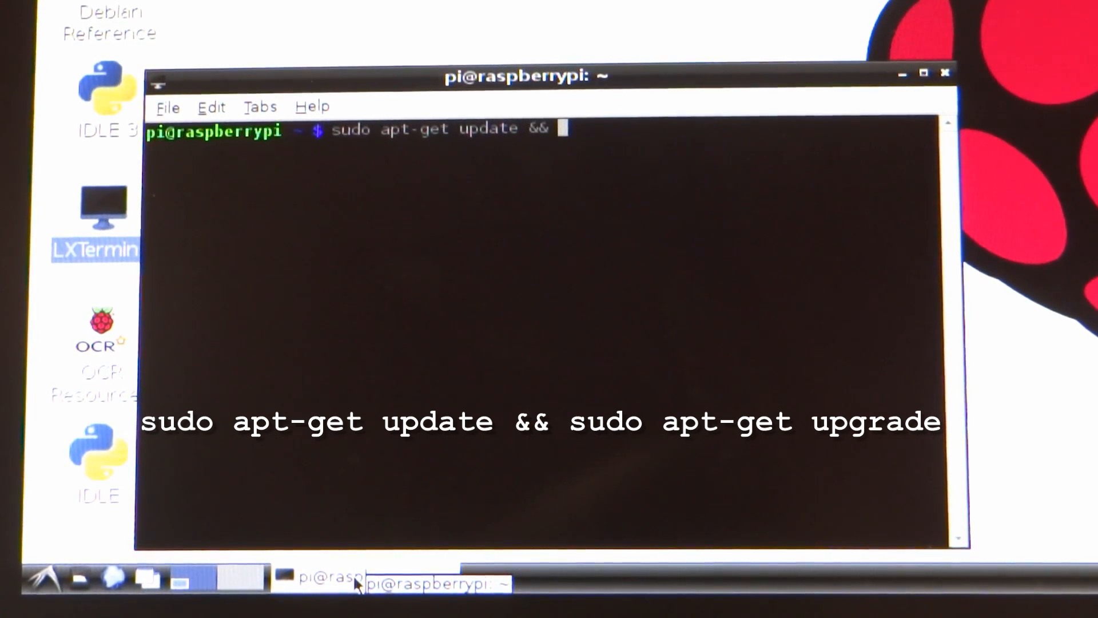
text(sudo apt-get upgra)
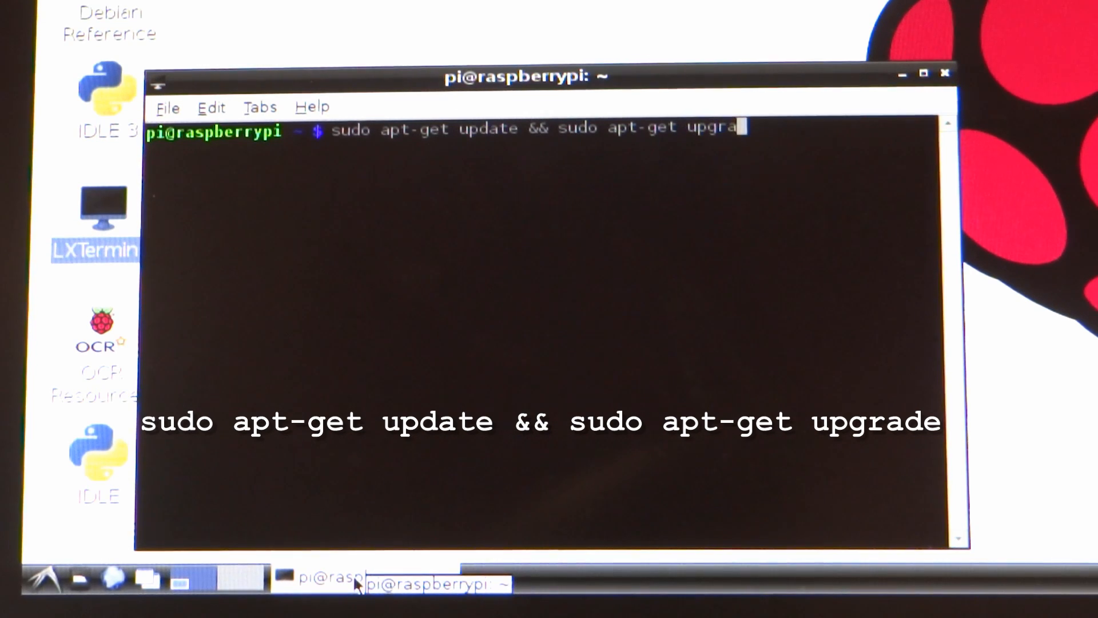
text(de)
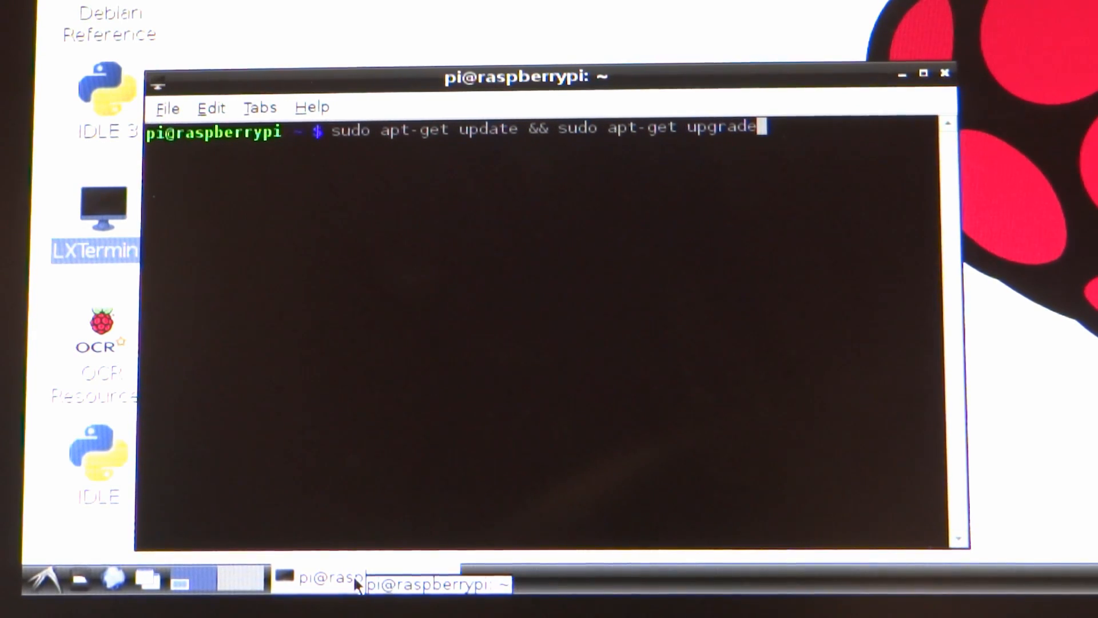
key(BackSpace)
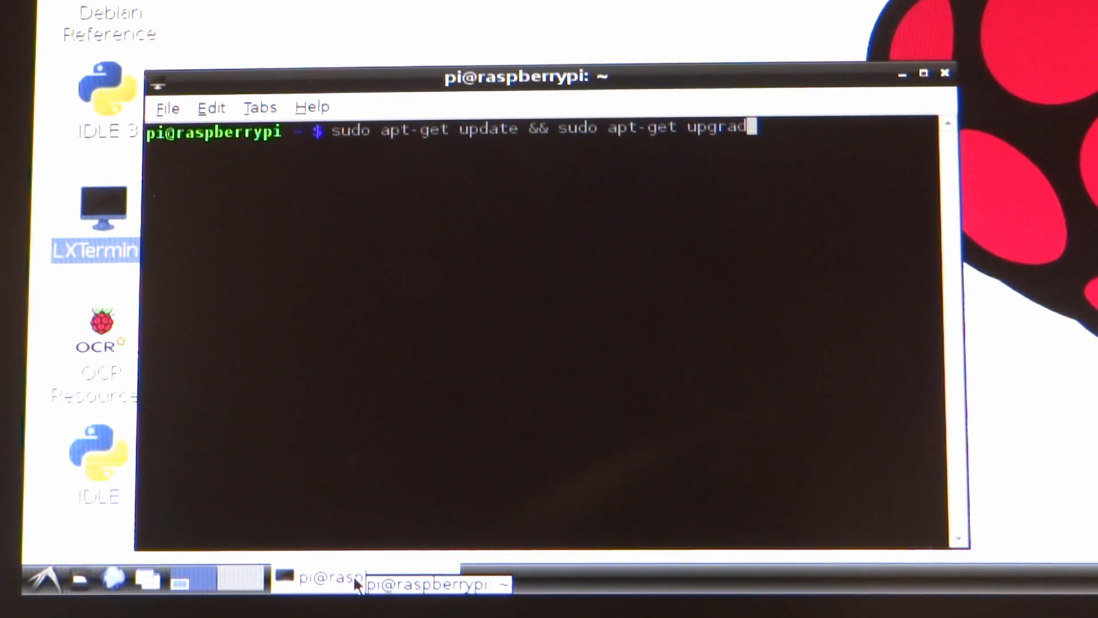
key(ctrl+c)
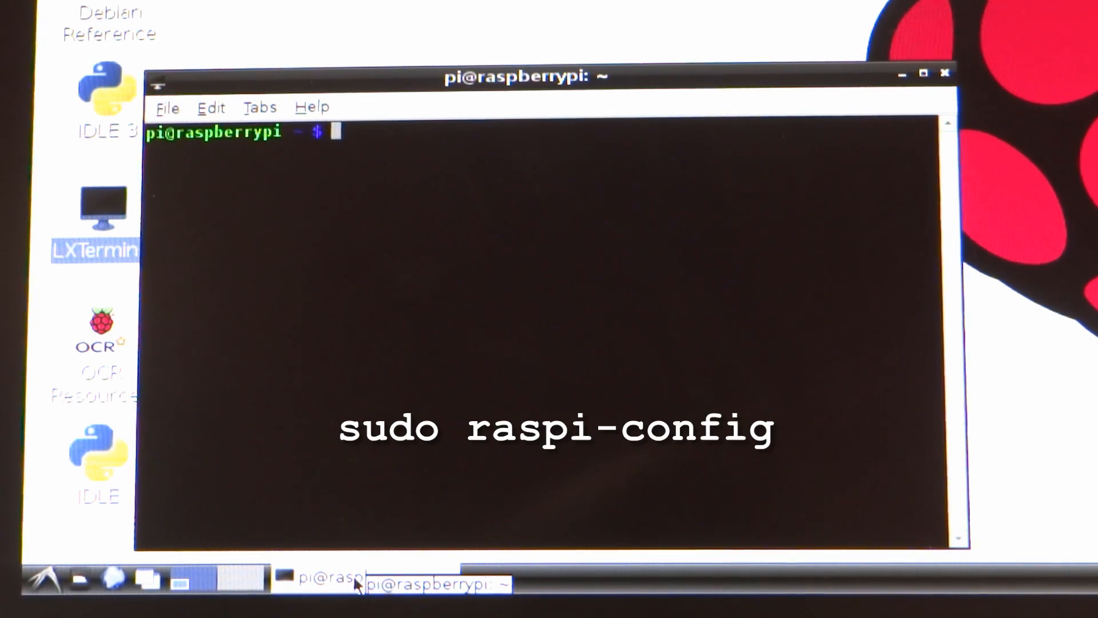
Step: Run 'sudo raspi-config' to open the configuration menu
text(sudo ras)
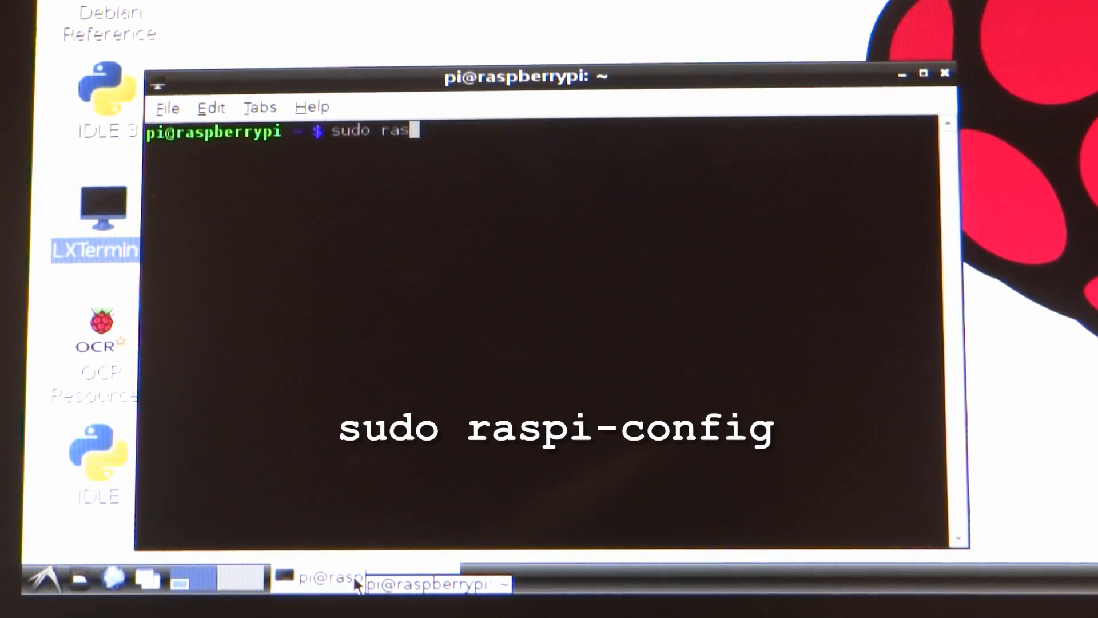
text(pi-con)
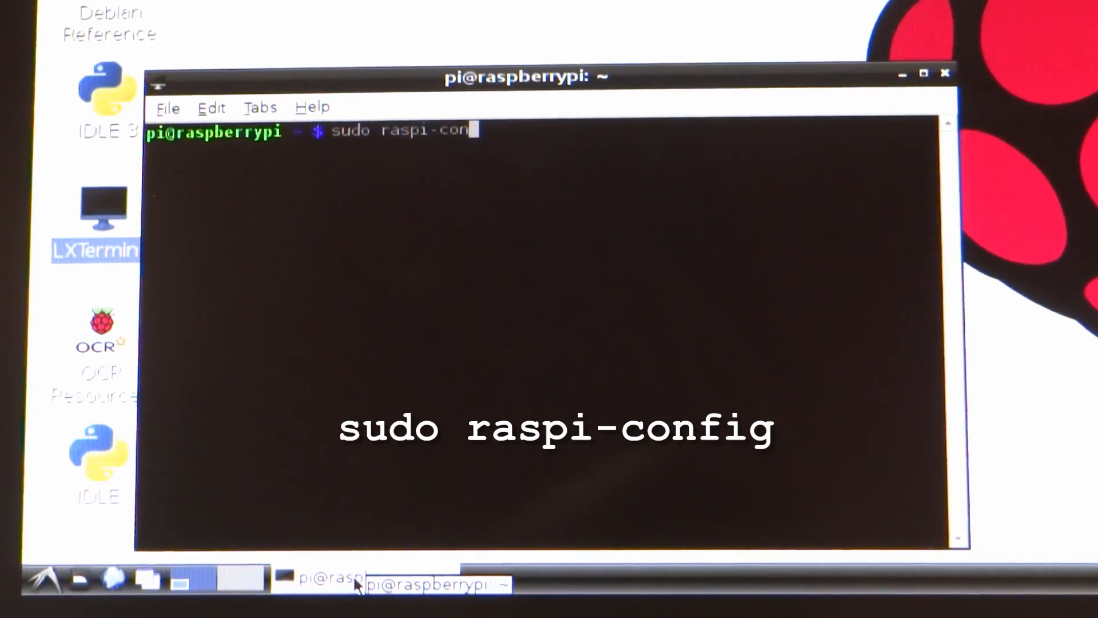
text(fig)
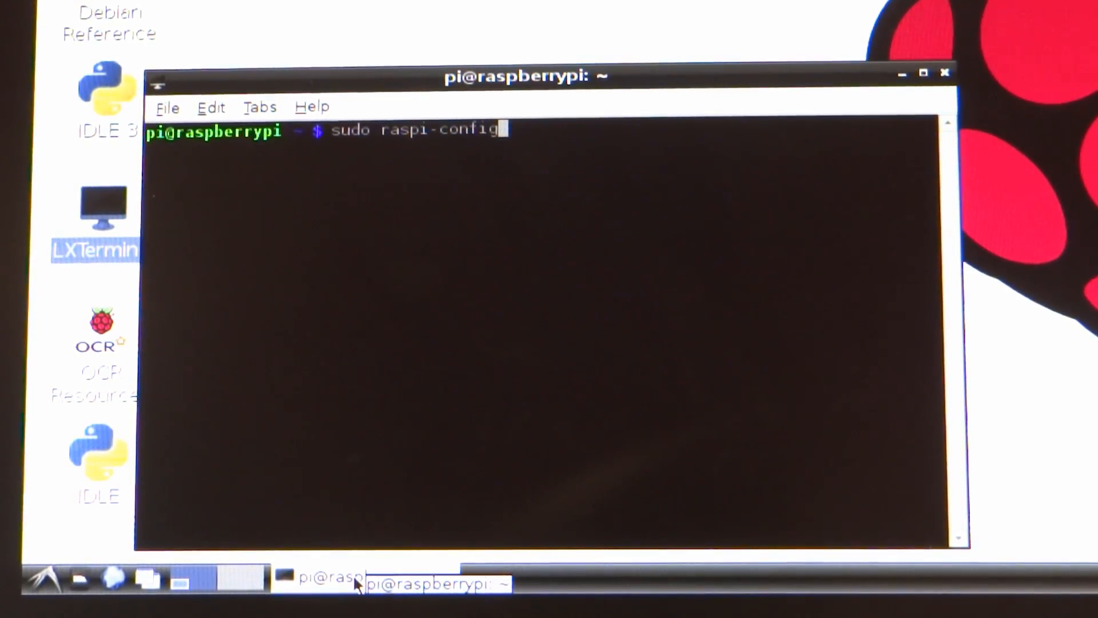
key(Return)
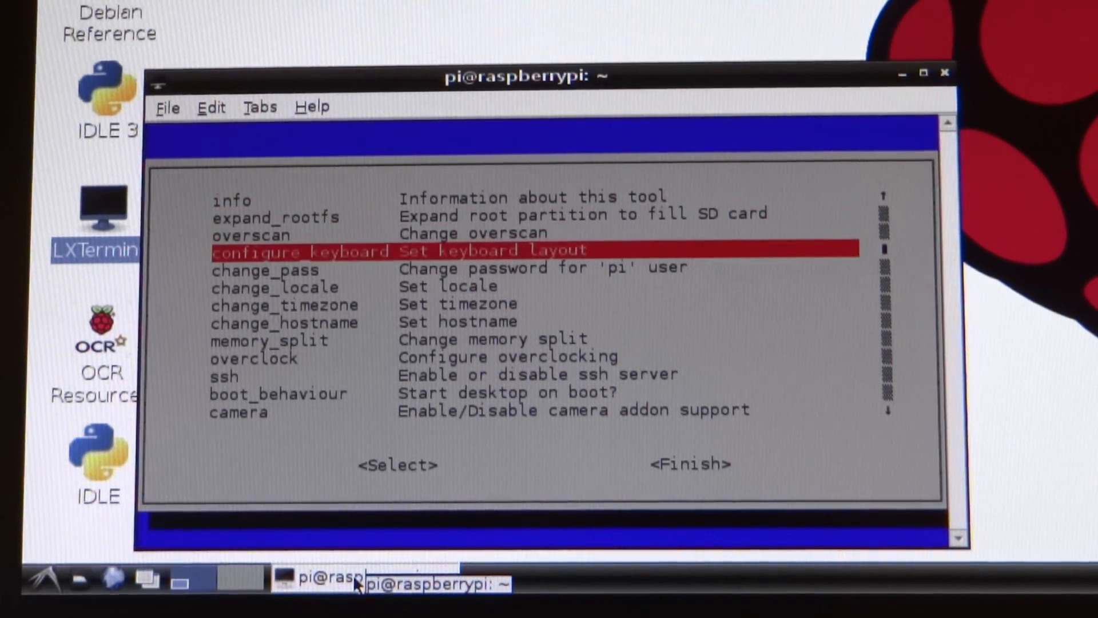
Step: Enable the camera option in raspi-config, finish, and confirm rebooting now
key(Down)
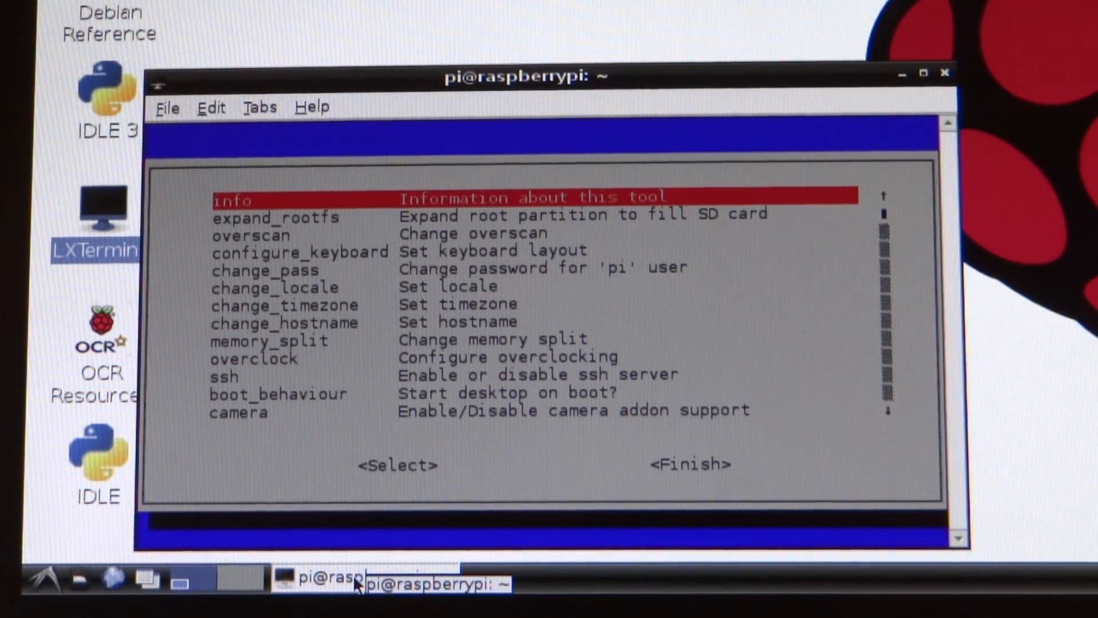
key(Tab)
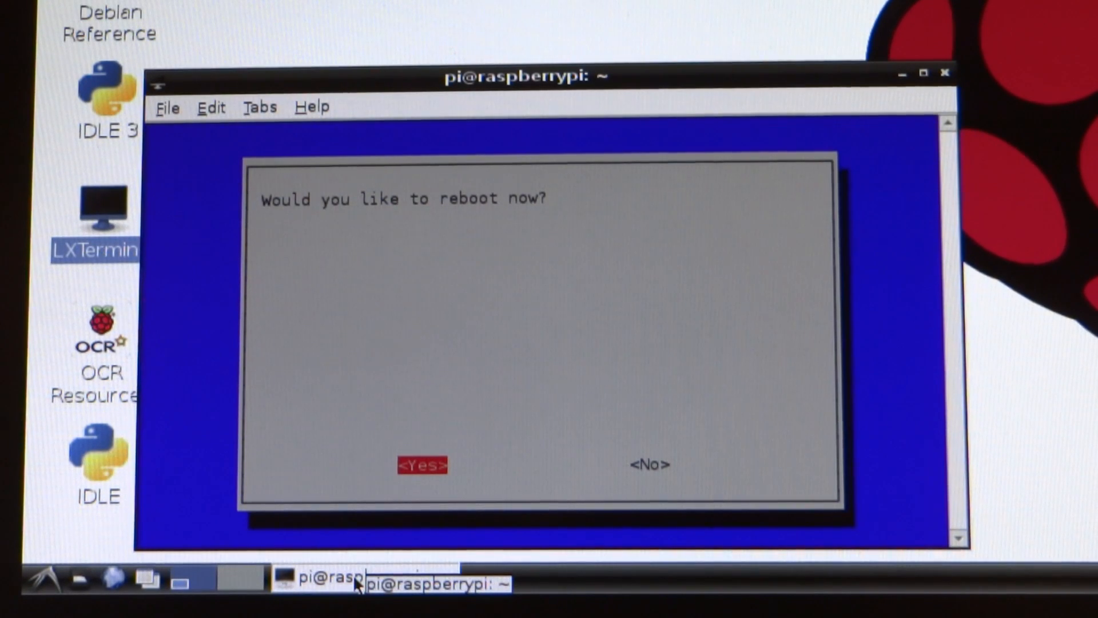
click(422, 465)
text(raspistill)
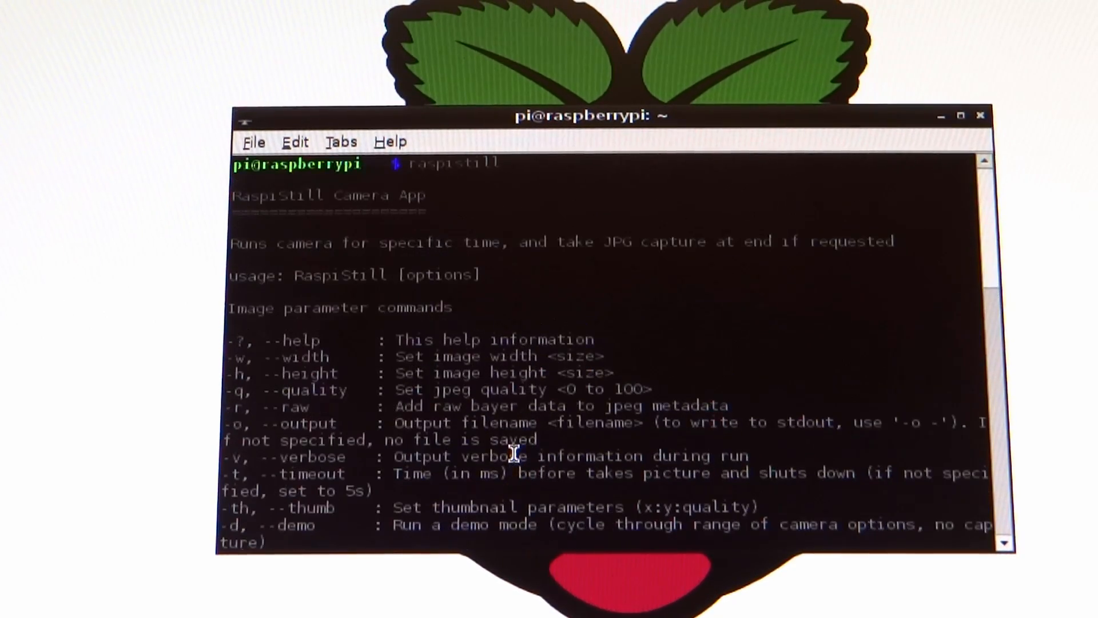
mouse_move(397, 206)
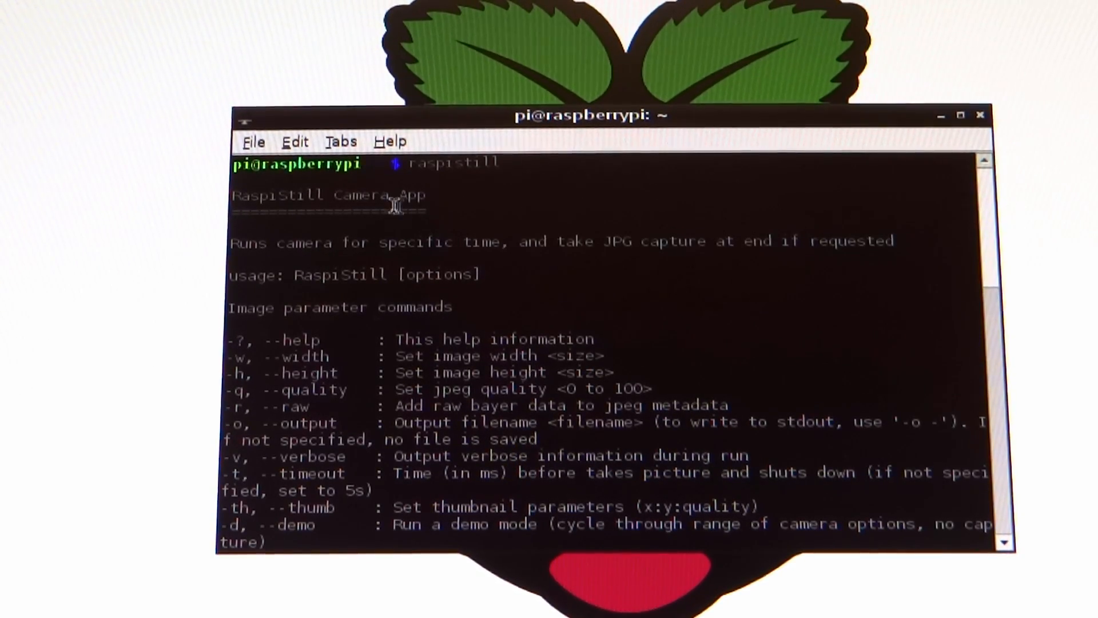
Step: Scroll through the raspistill help covering image, preview and effect options
scroll(down, 3)
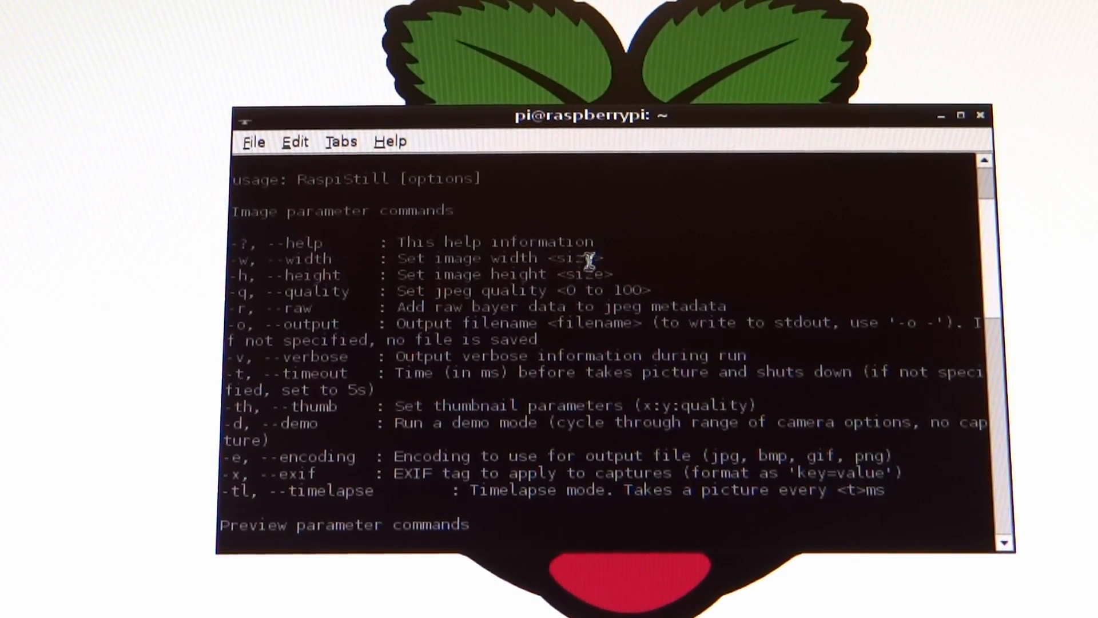
scroll(down, 3)
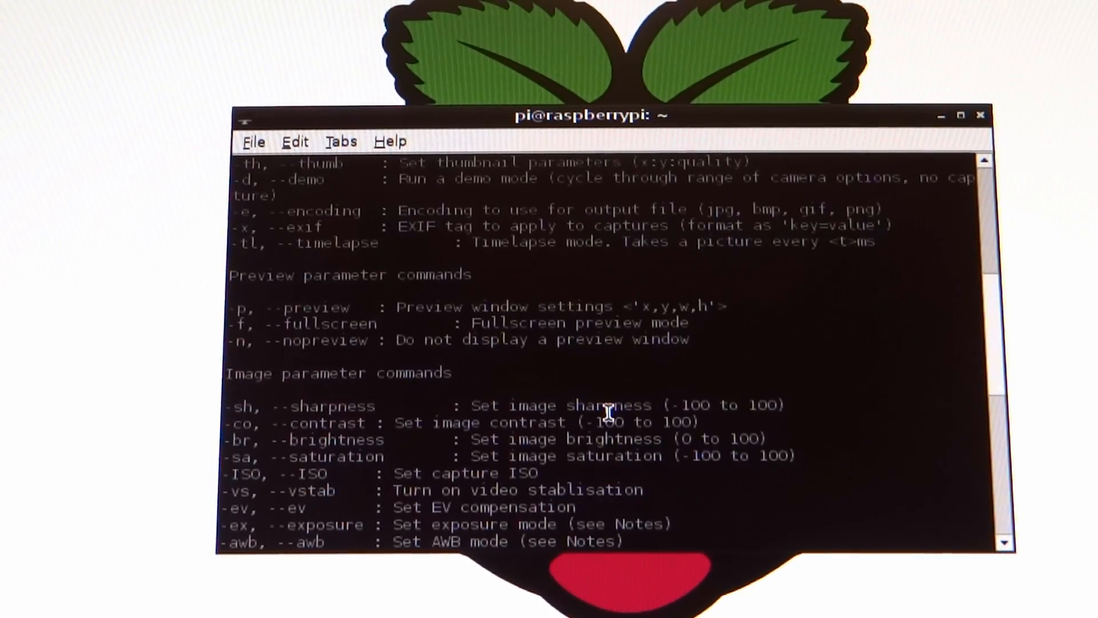
scroll(down, 3)
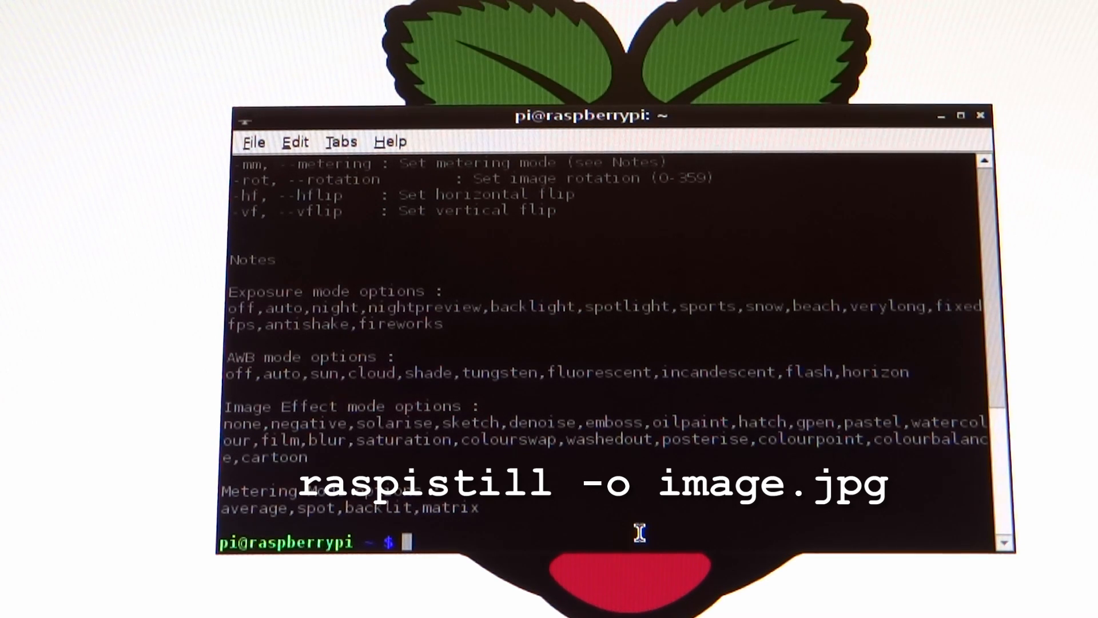
Step: Enter 'raspistill -o image.jpg' to capture a photo to image.jpg
text(raspist)
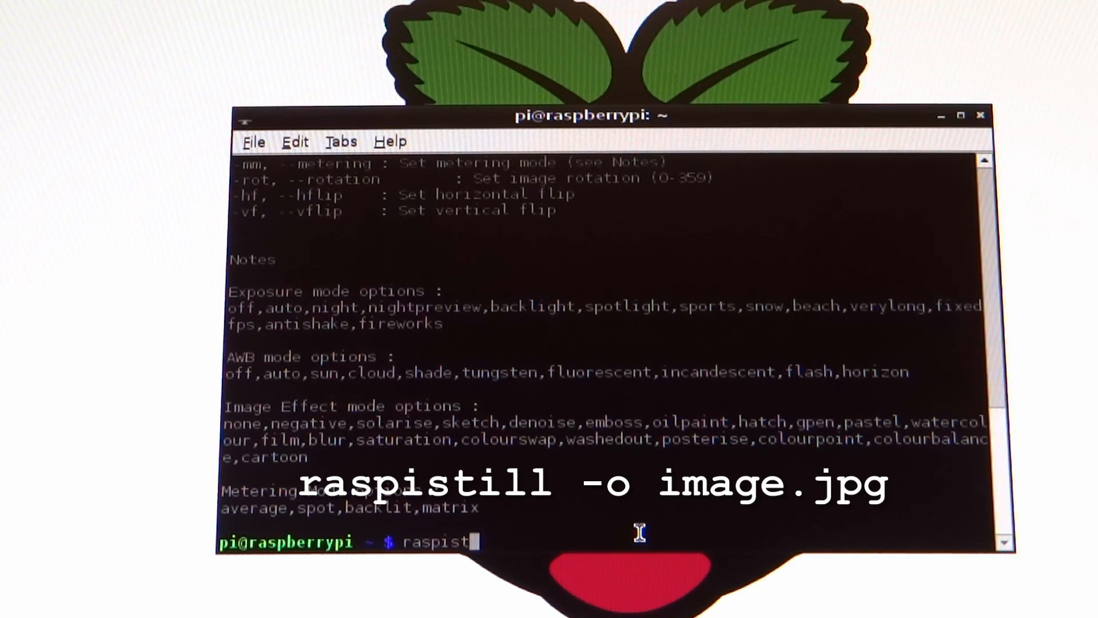
text(ill)
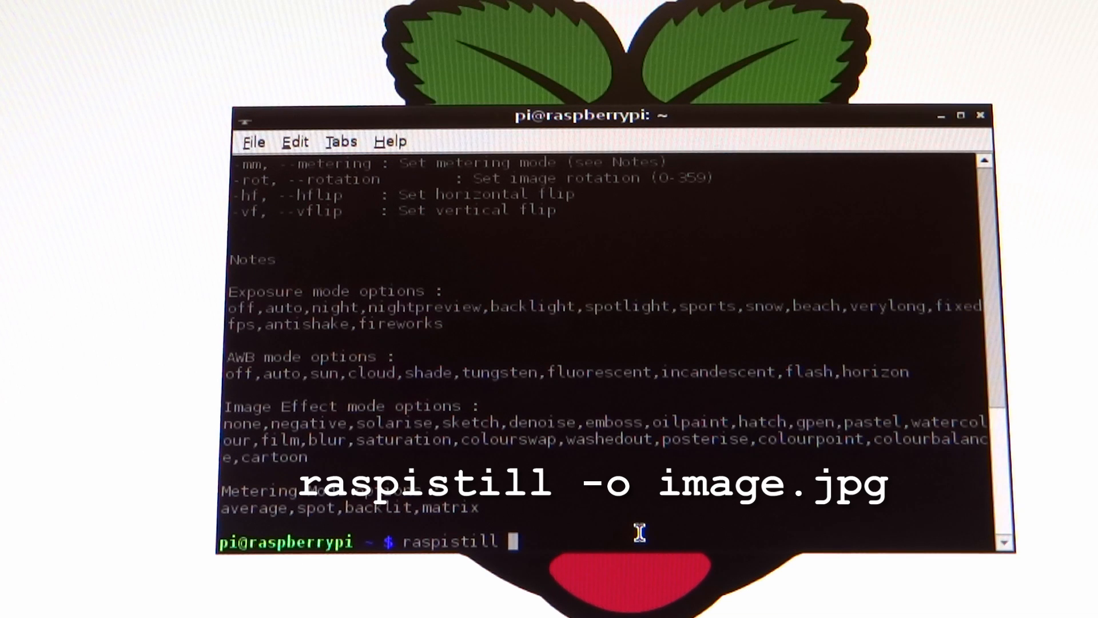
text(-o)
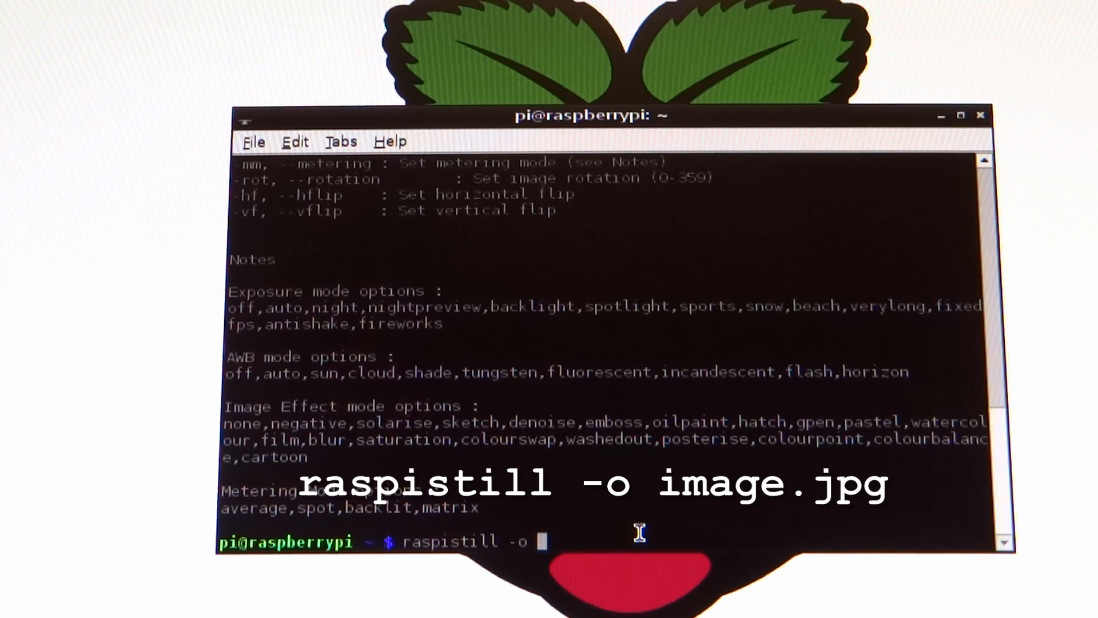
text(image)
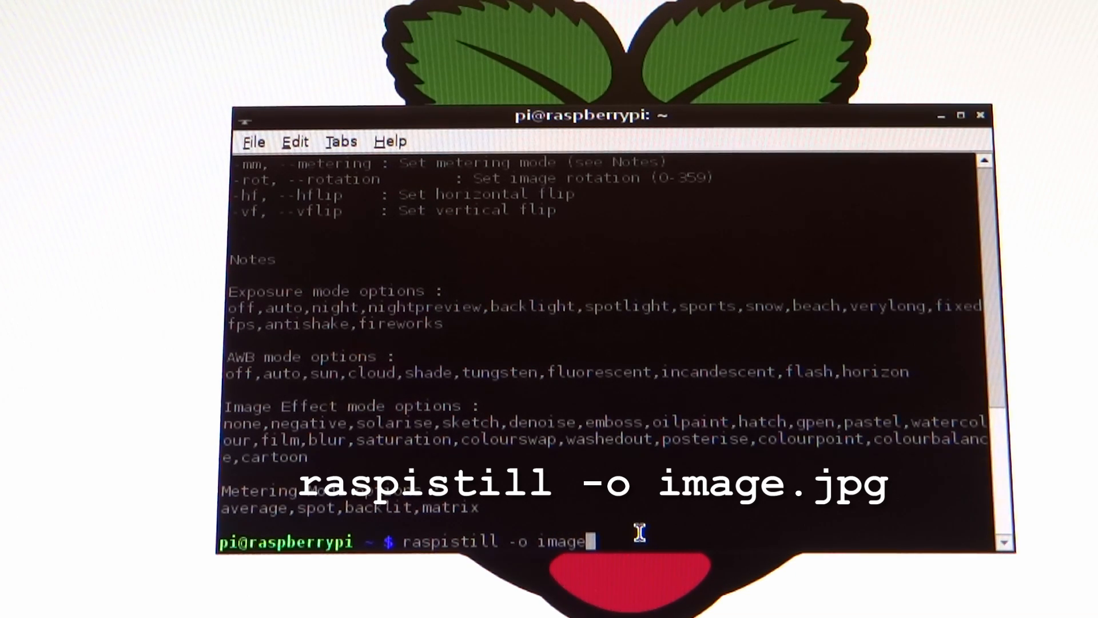
text(.jpg)
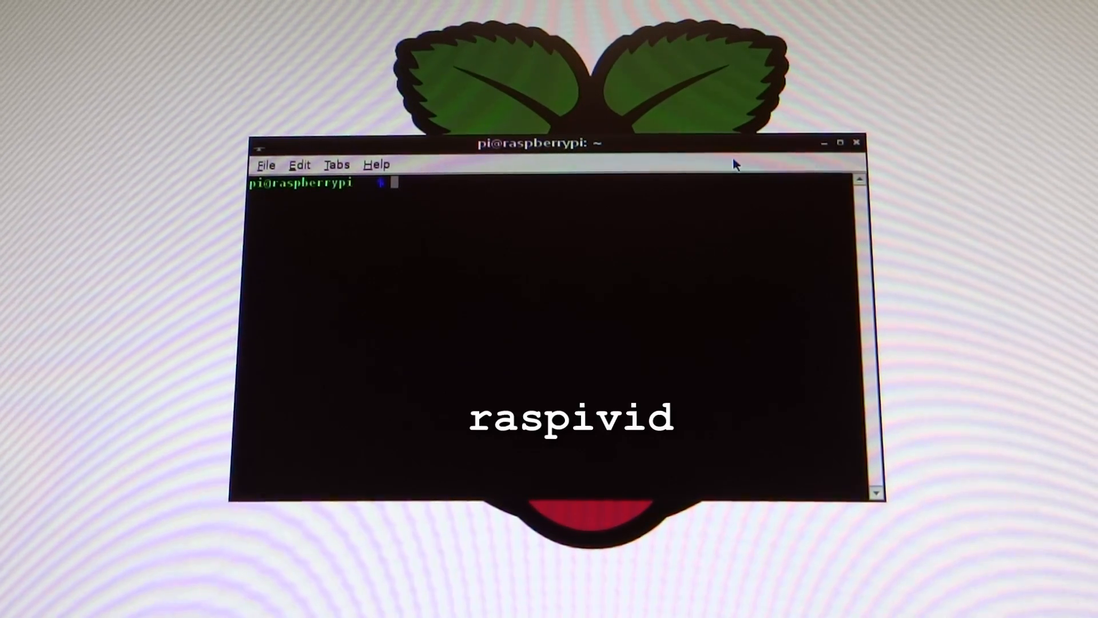
Step: Run 'raspivid' to print its capture options help
text(raspiv)
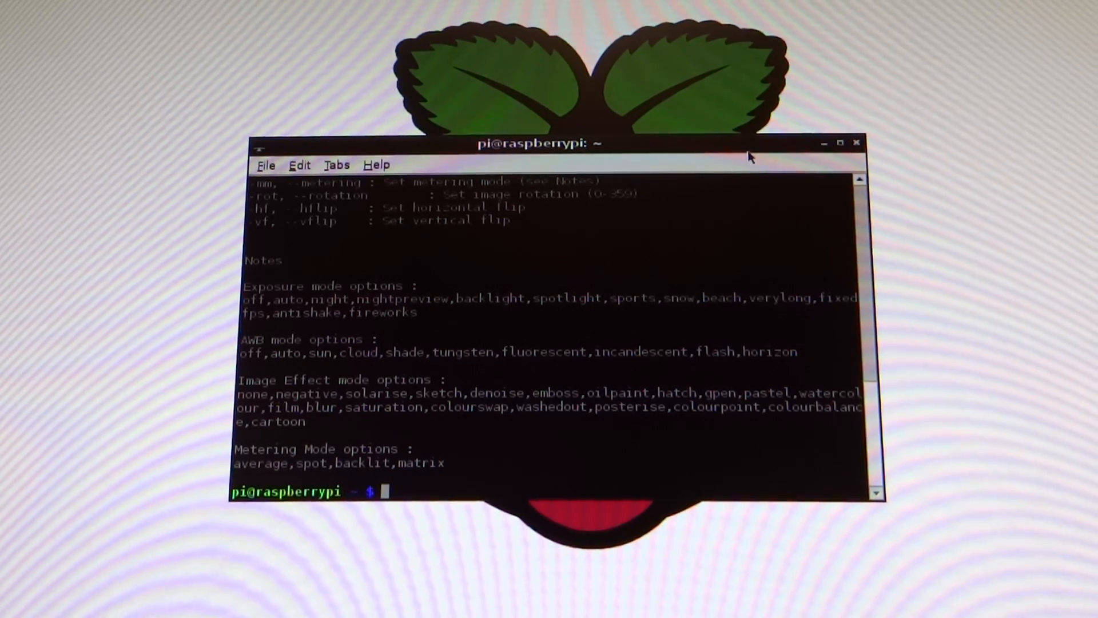
mouse_move(428, 304)
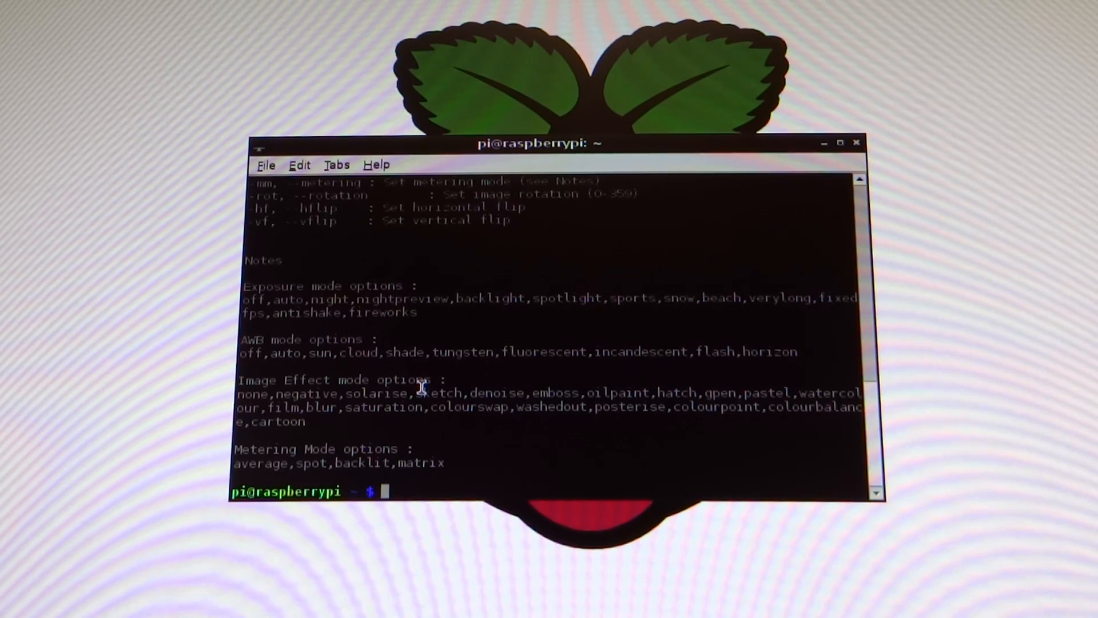
Step: Type 'raspivid -o testvideo.h264 -t 10000' at the prompt without running it
text(raspivid)
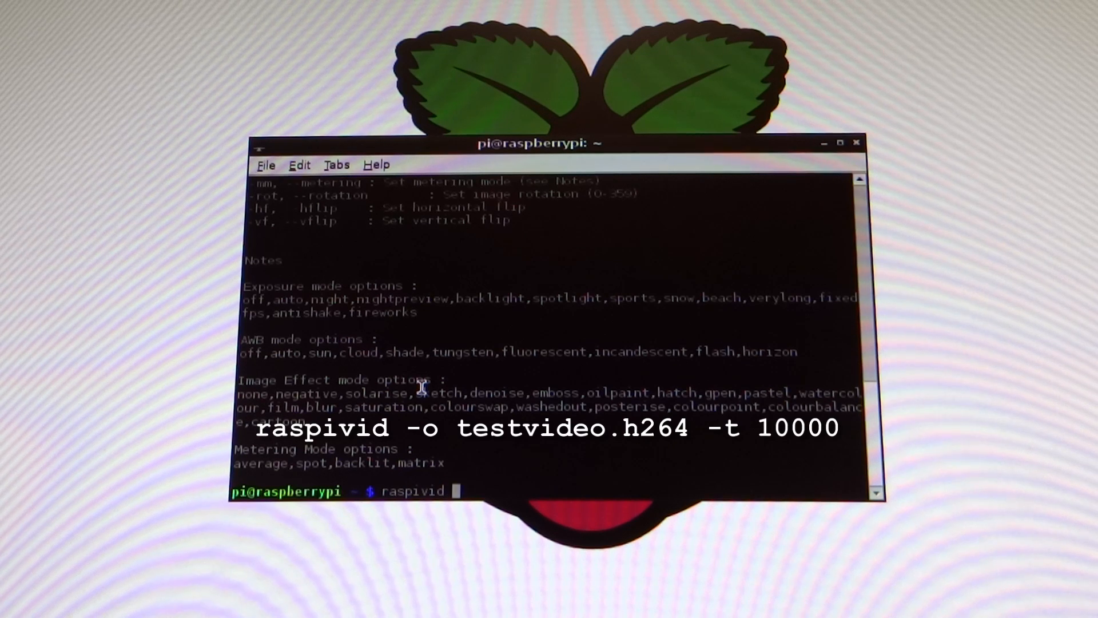
text(-o testvideo.)
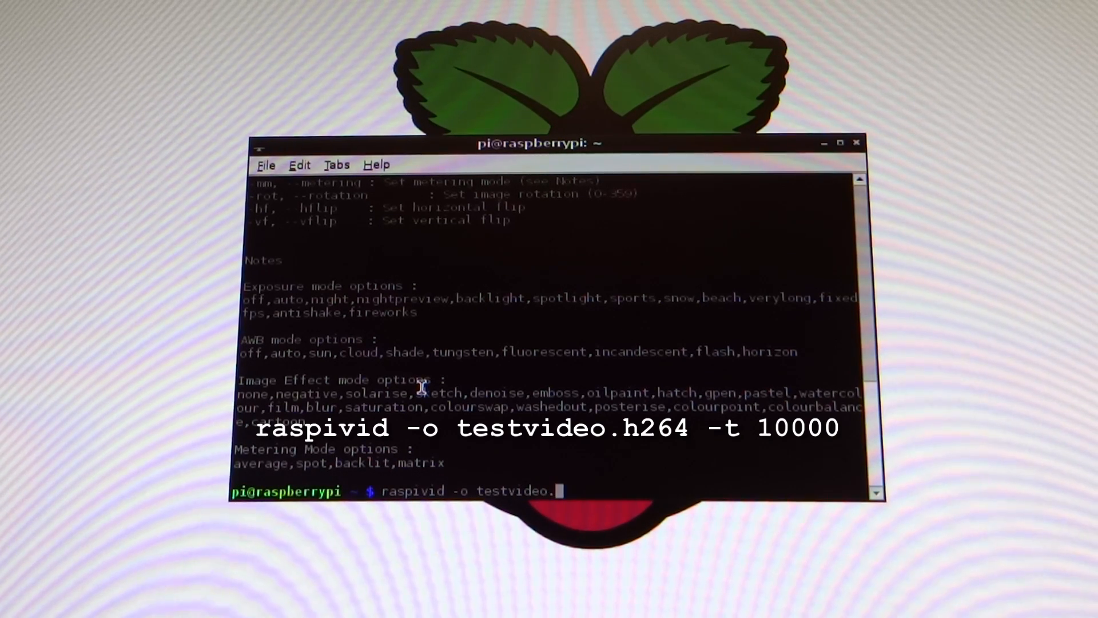
text(h264 -t)
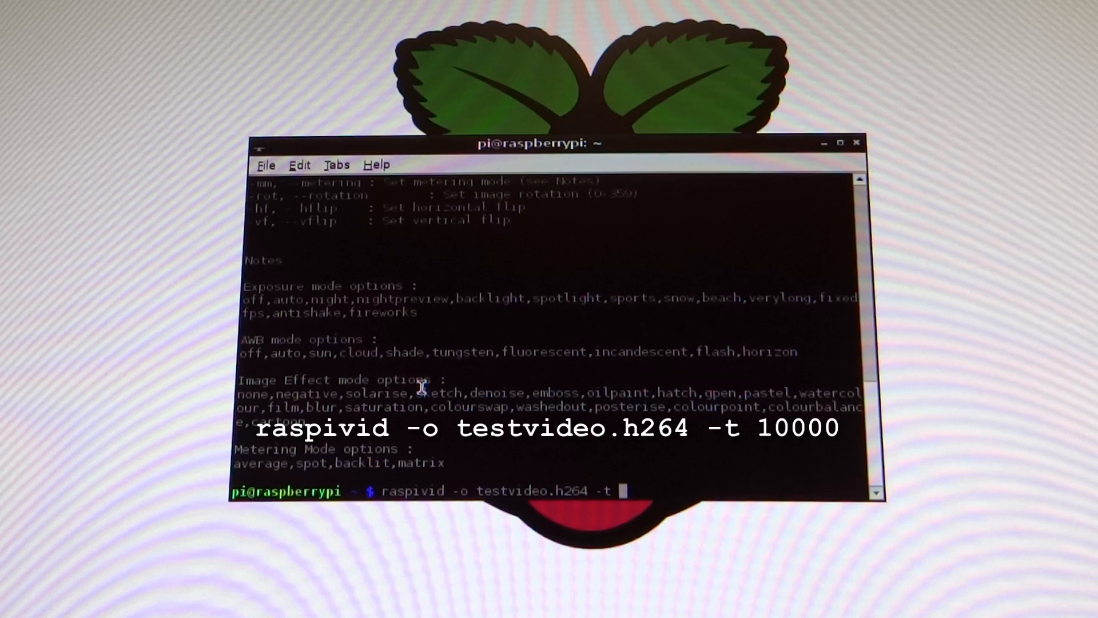
text(10)
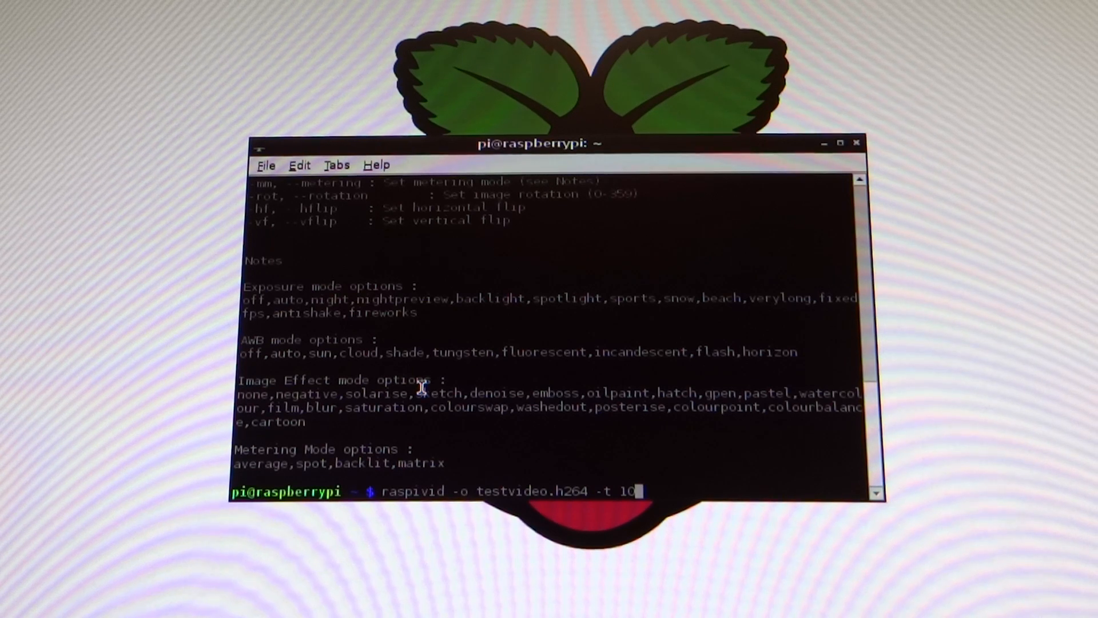
text(000)
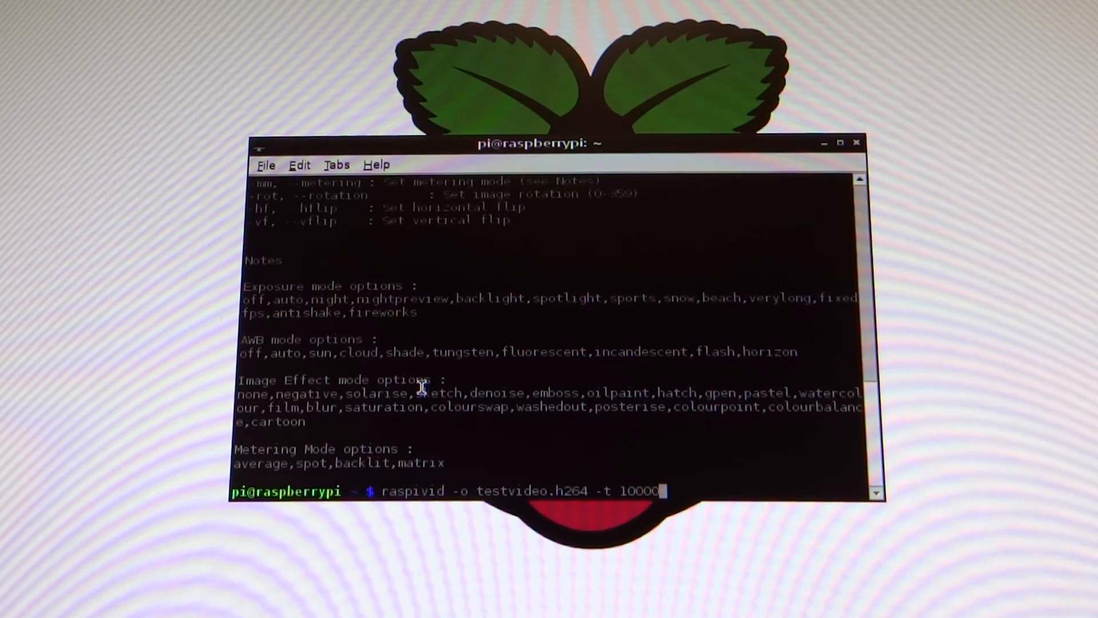